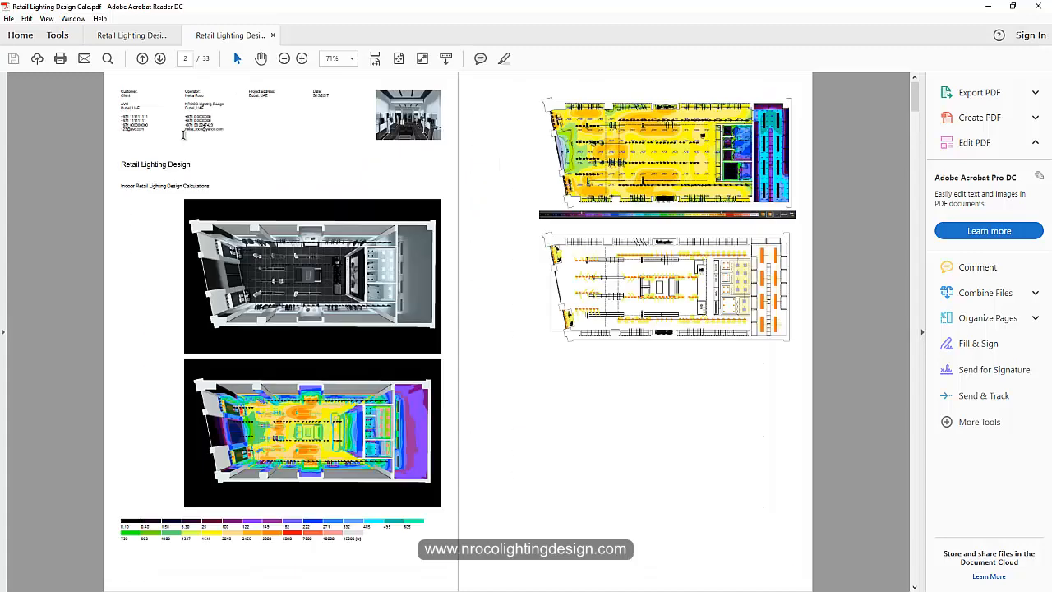
Step: Right-click in the Retail Lighting Design Calc report in Acrobat Reader
right_click(160, 187)
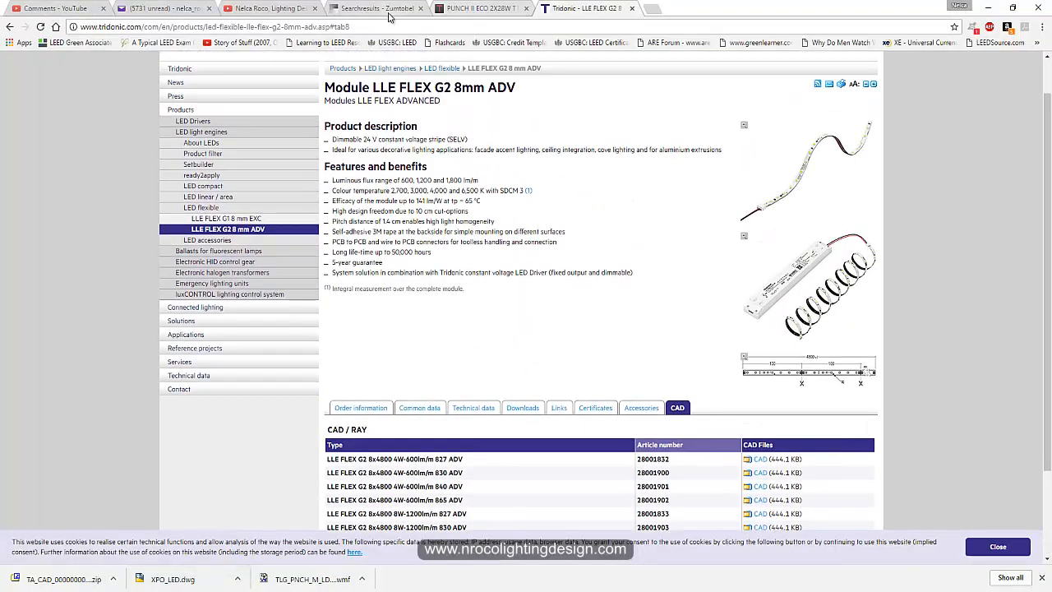
Step: Switch to the Chrome tab showing the Tridonic LLE FLEX G2 product page
click(374, 9)
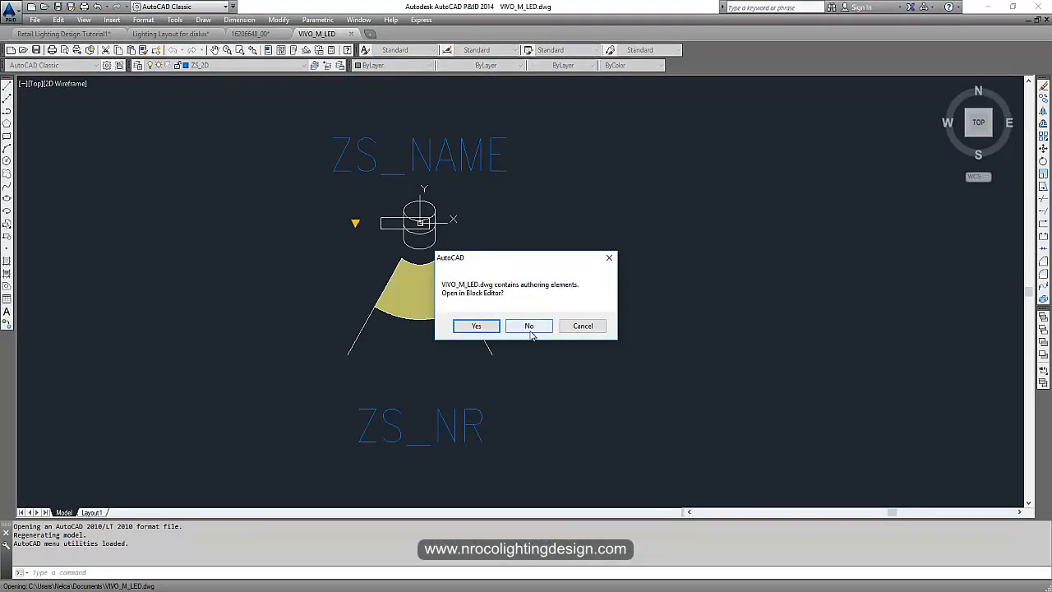
Step: Decline the Block Editor prompt to open the VIVO_M_LED drawing normally
click(528, 325)
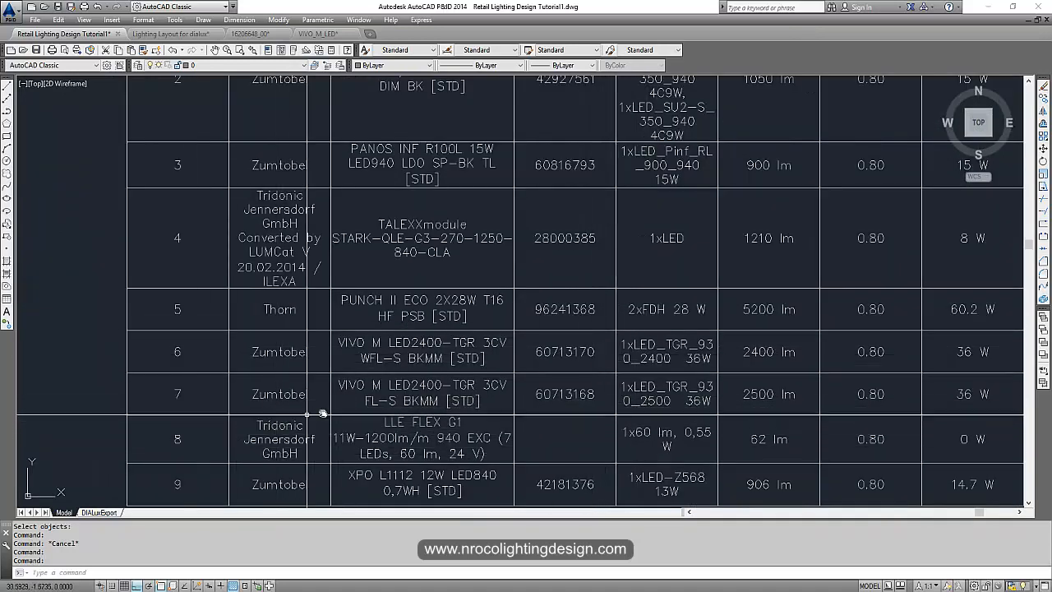
Step: Scroll down to the VIVO spotlight symbol and select its objects
scroll(down, 3)
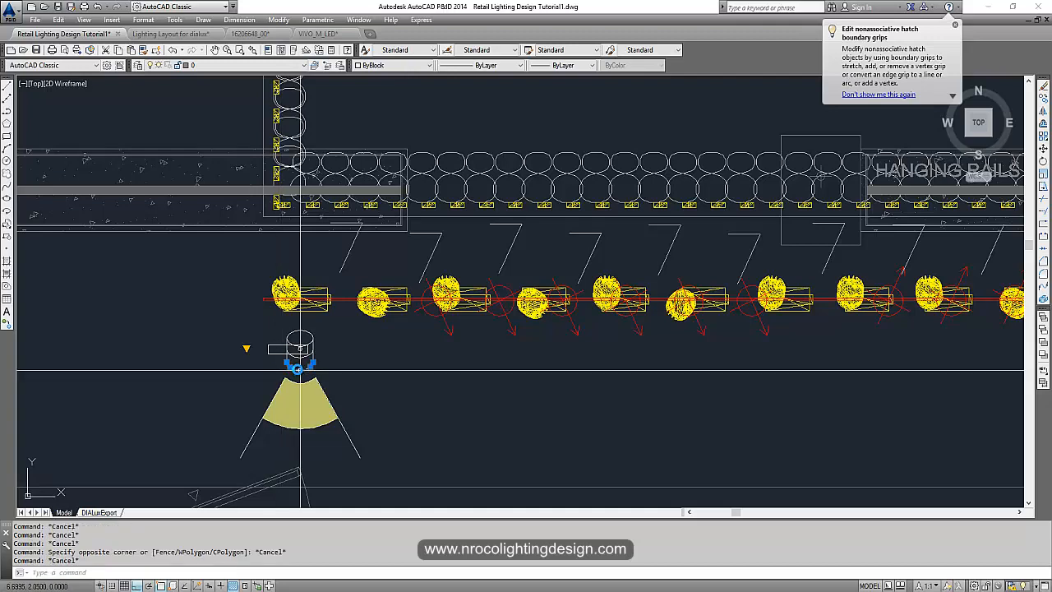
click(300, 411)
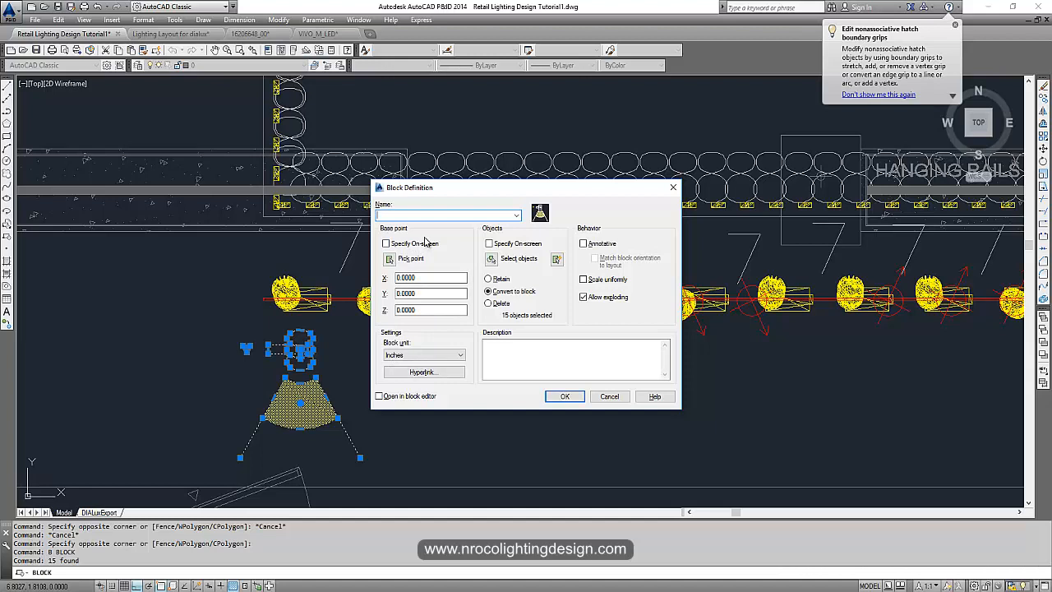
Step: Name the new block 'flood beam' and pick its base point on the spotlight symbol
text(foo)
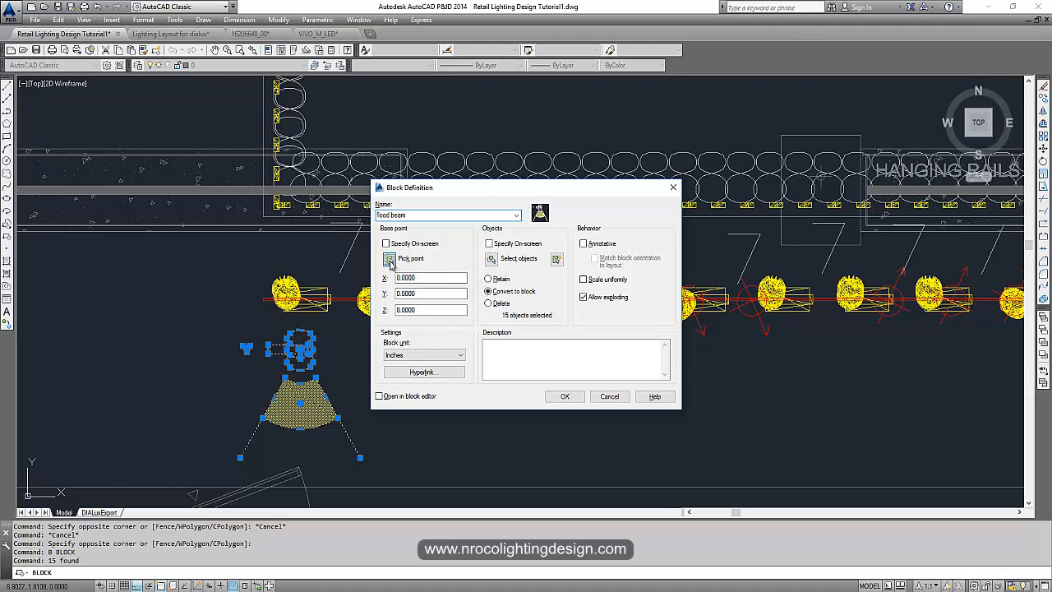
click(390, 258)
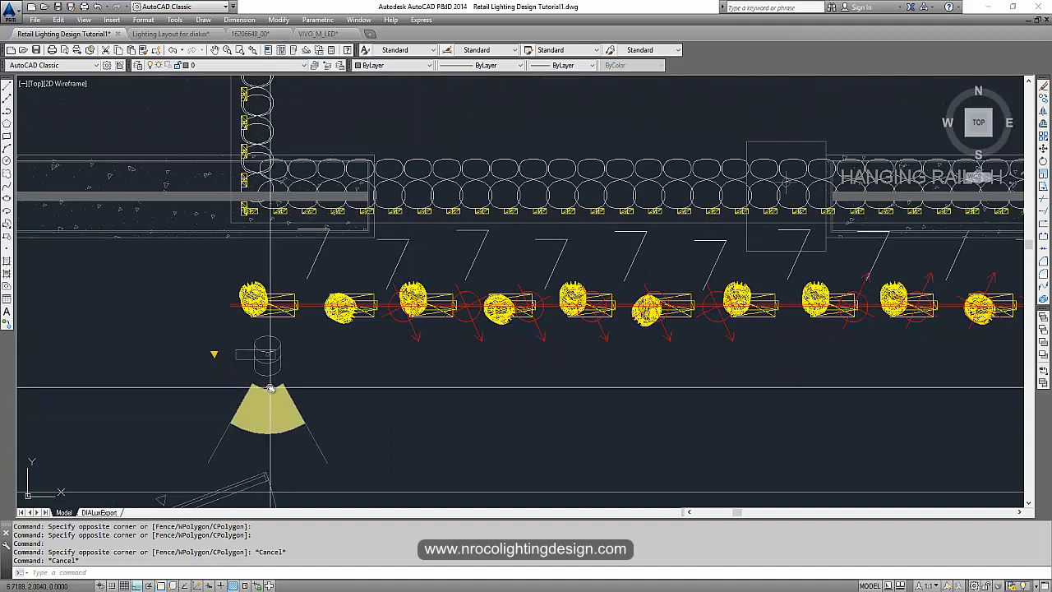
mouse_move(271, 387)
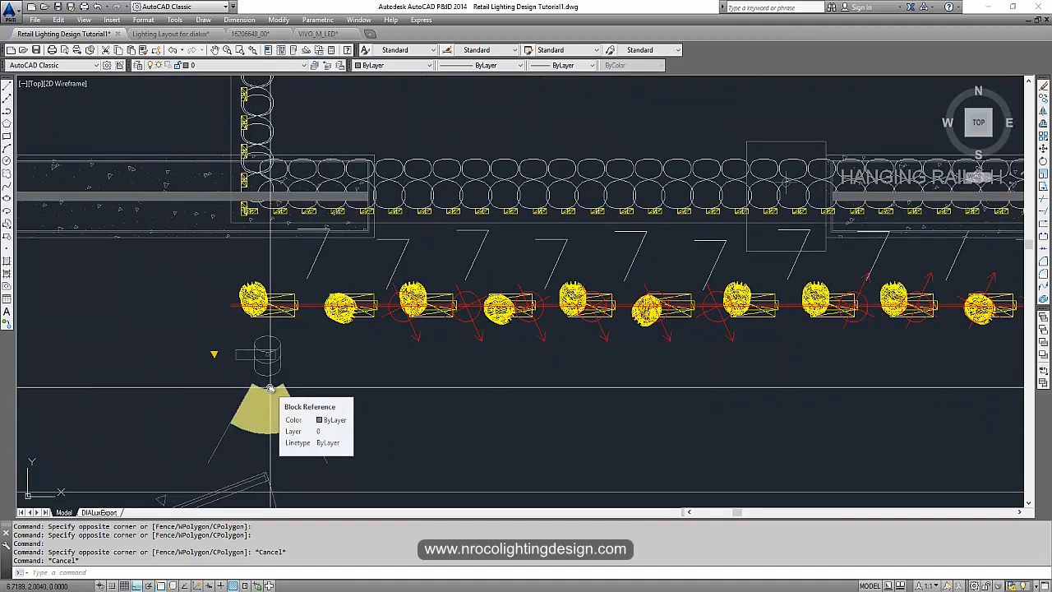
mouse_move(286, 394)
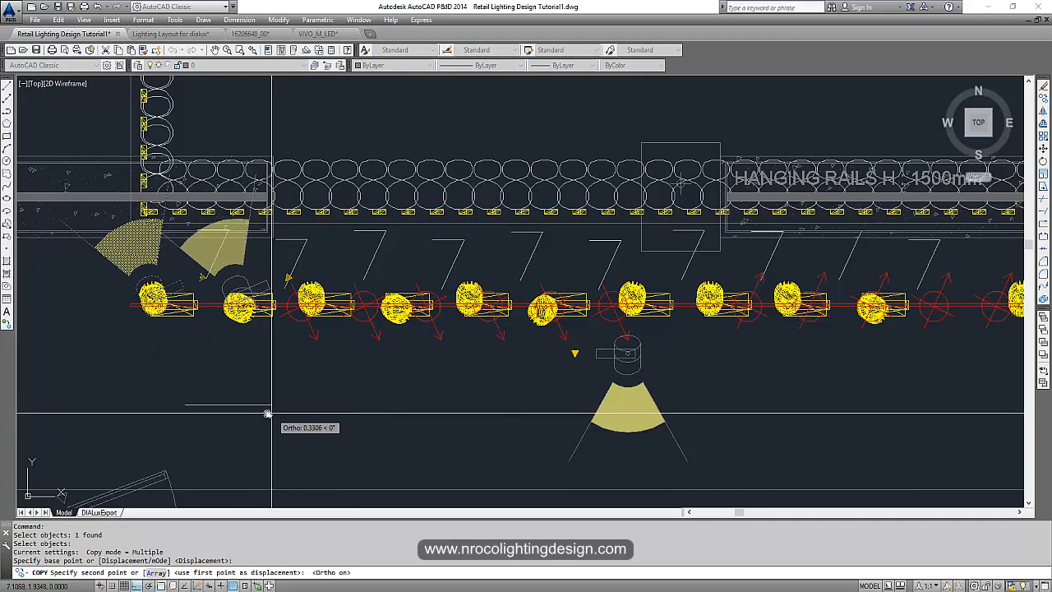
mouse_move(269, 413)
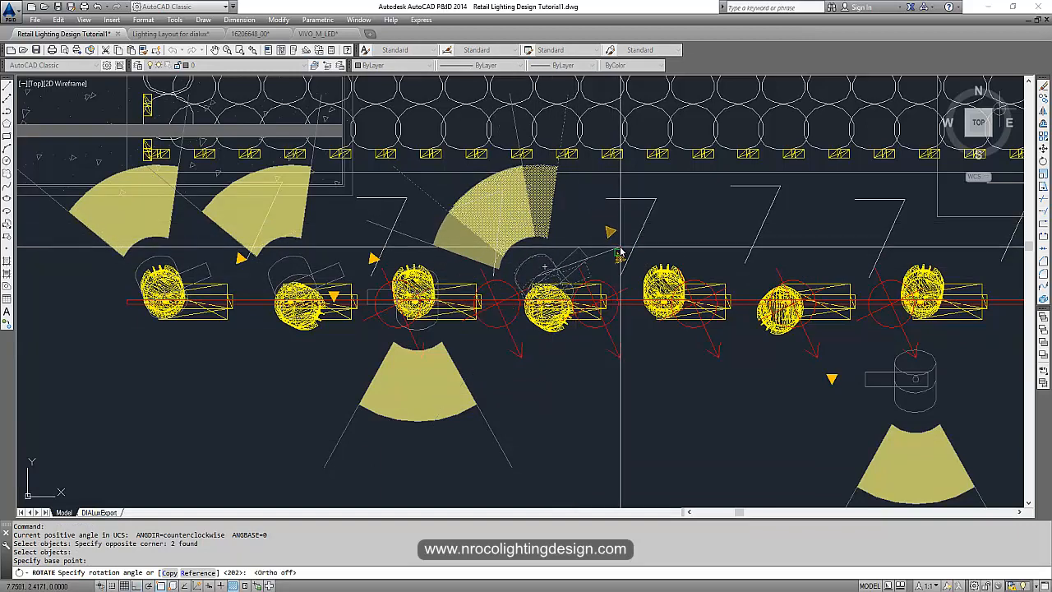
mouse_move(701, 226)
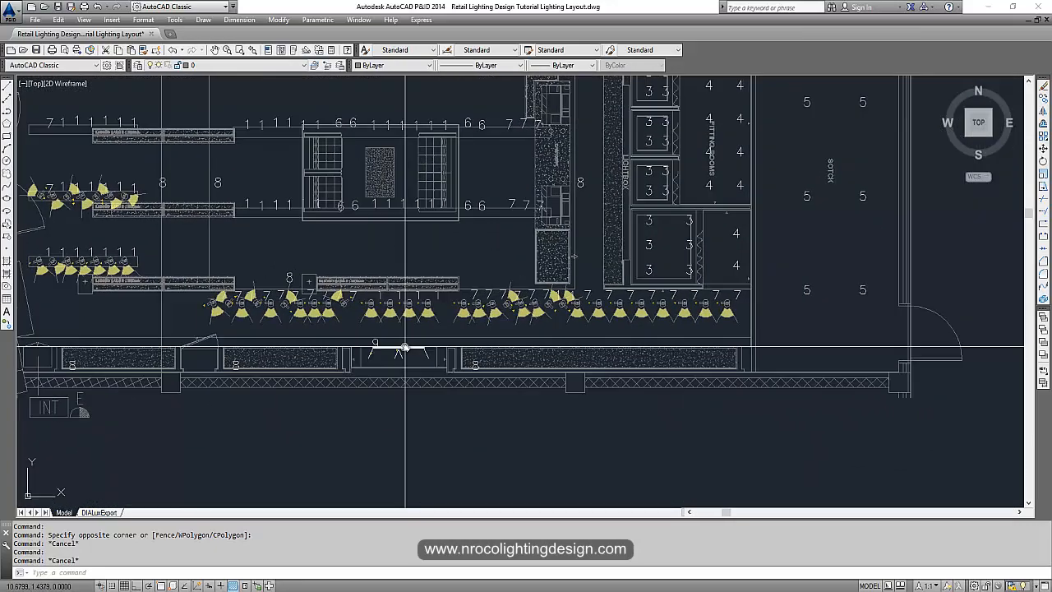
Step: Pan the Lighting Layout plan toward the left side to view more placed spotlights
drag(403, 345, 383, 306)
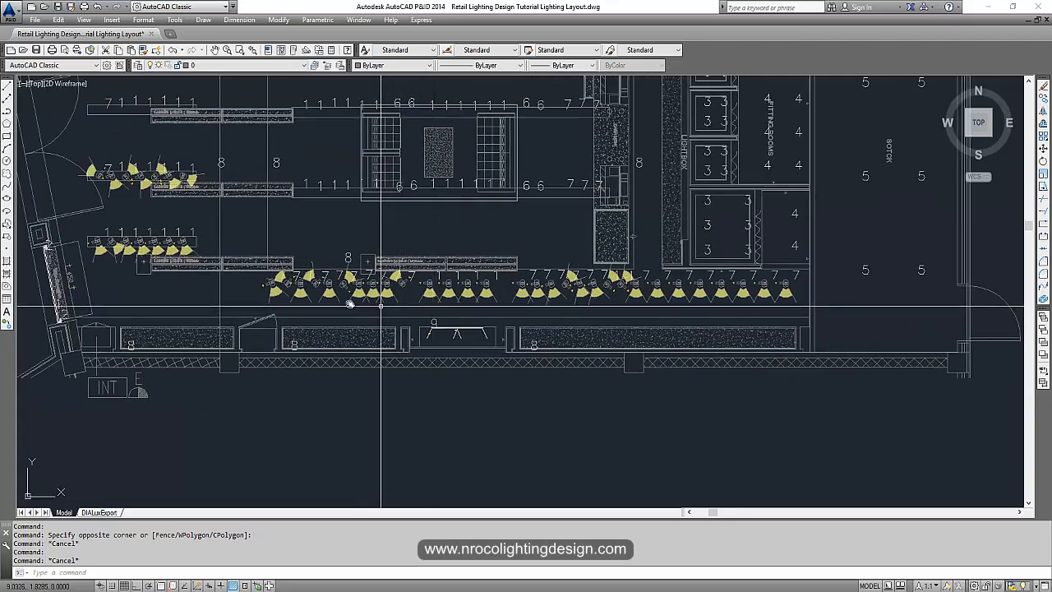